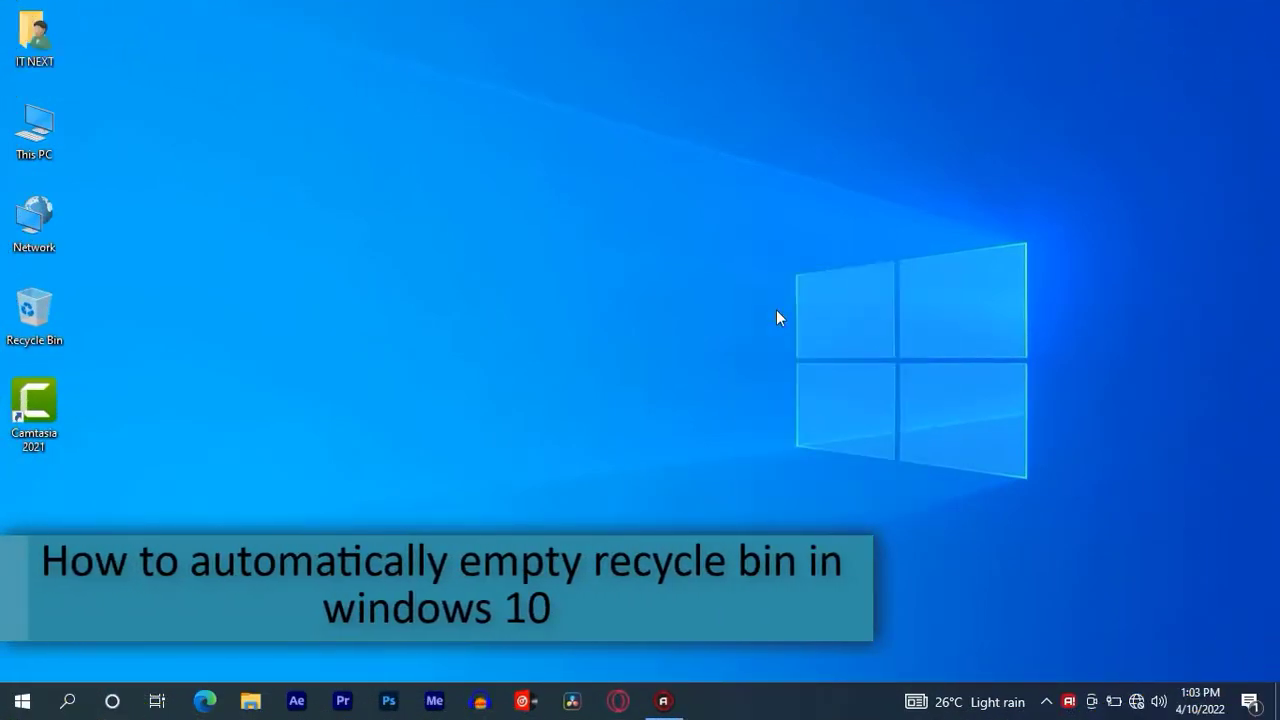
mouse_move(708, 336)
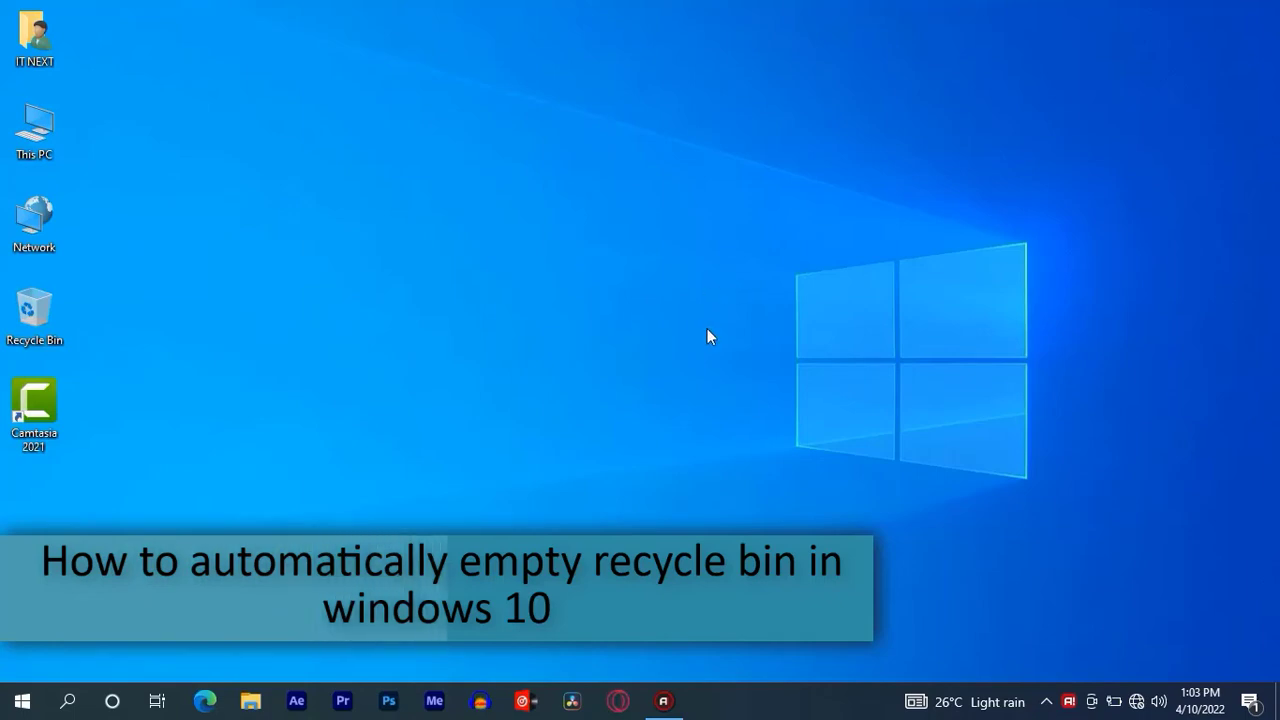
mouse_move(758, 360)
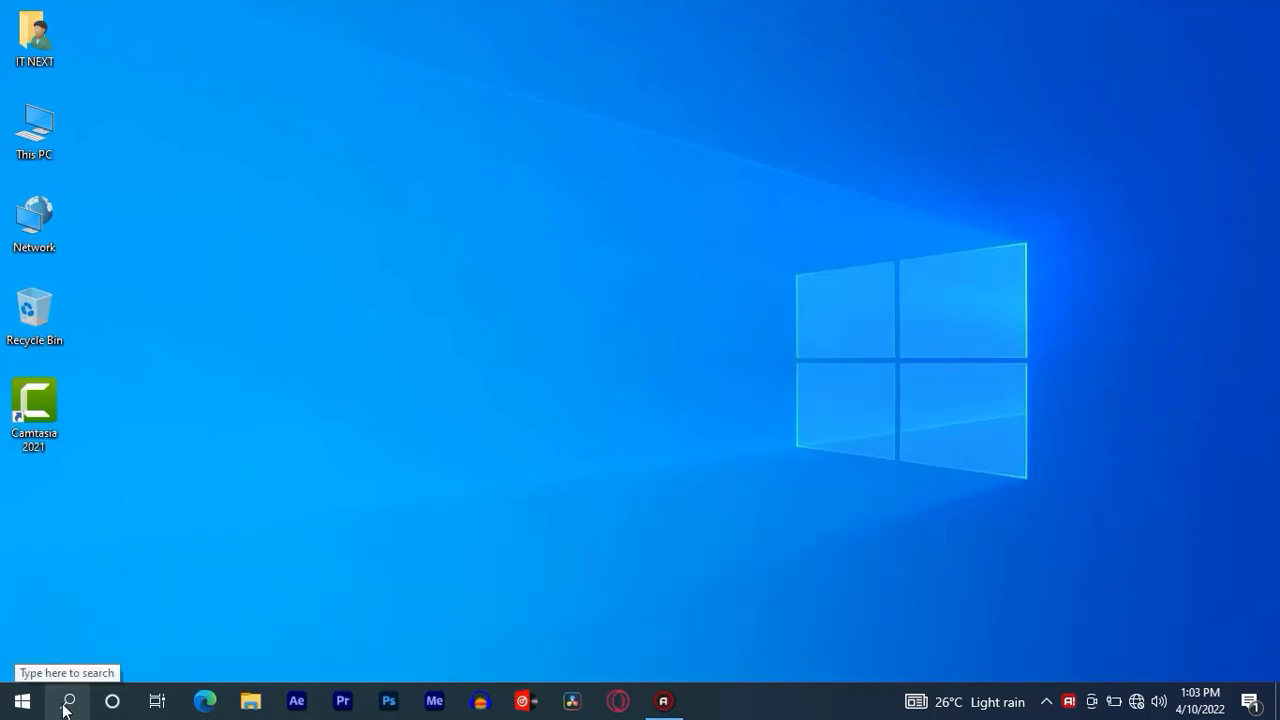
Launch Task Scheduler from taskbar search and show the Action menu's task commands.
click(68, 700)
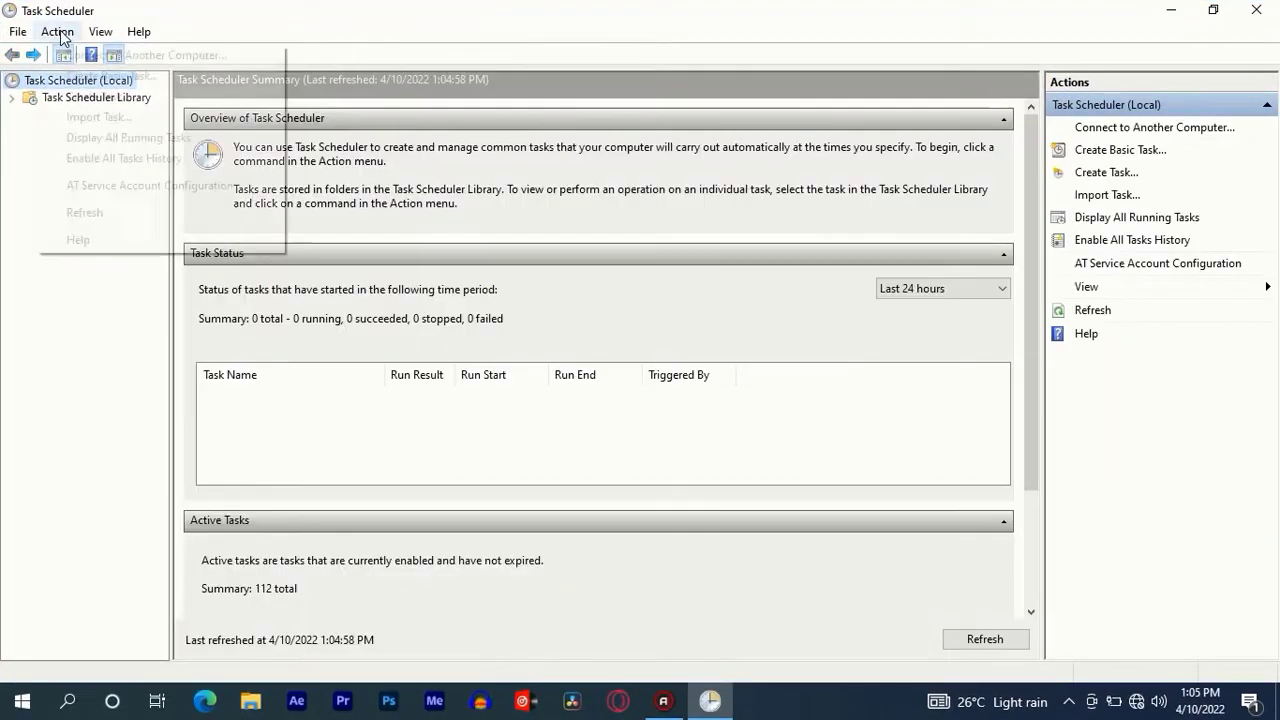
click(56, 32)
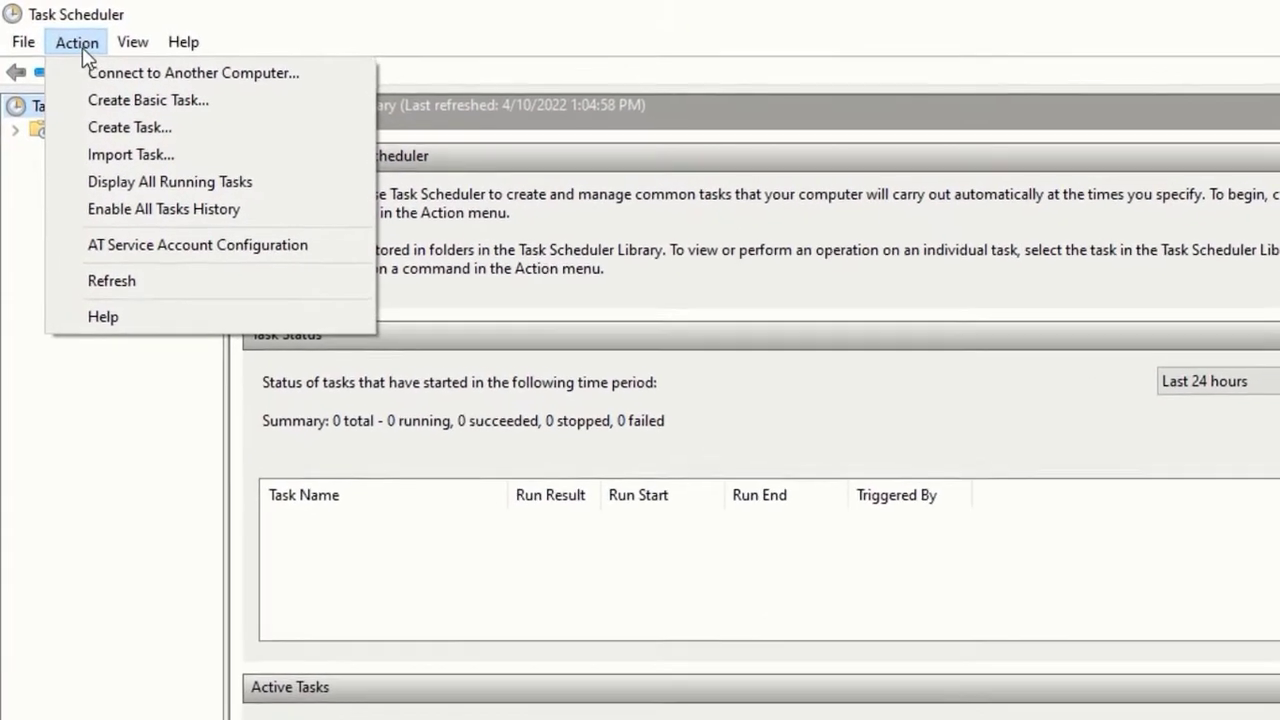
mouse_move(148, 100)
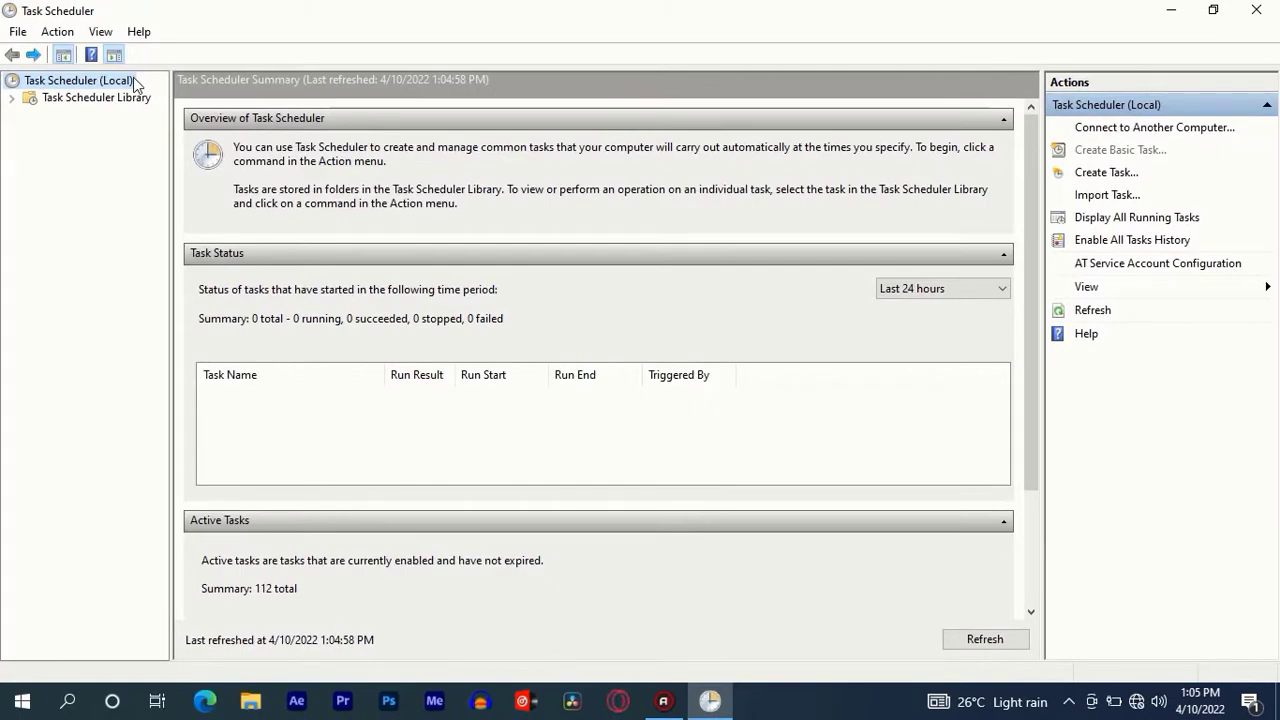
Begin a new basic task named 'Automatically Empty'.
click(1106, 148)
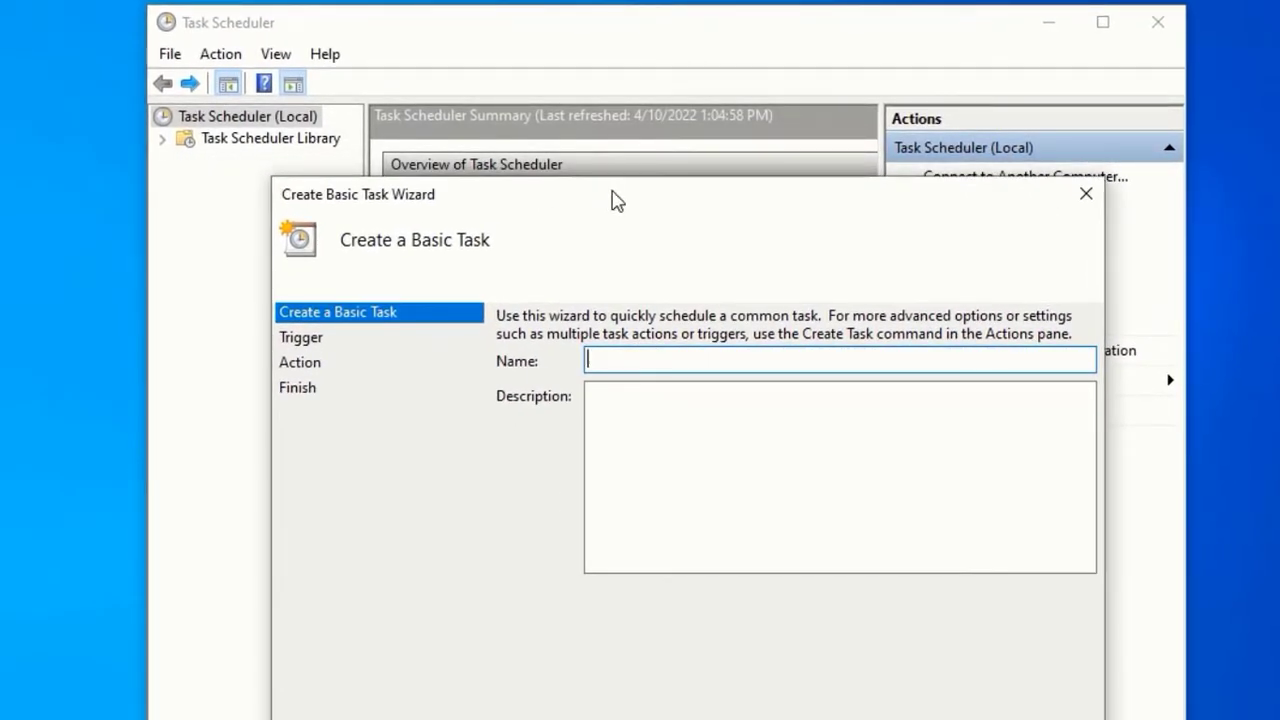
text(Automatically Em)
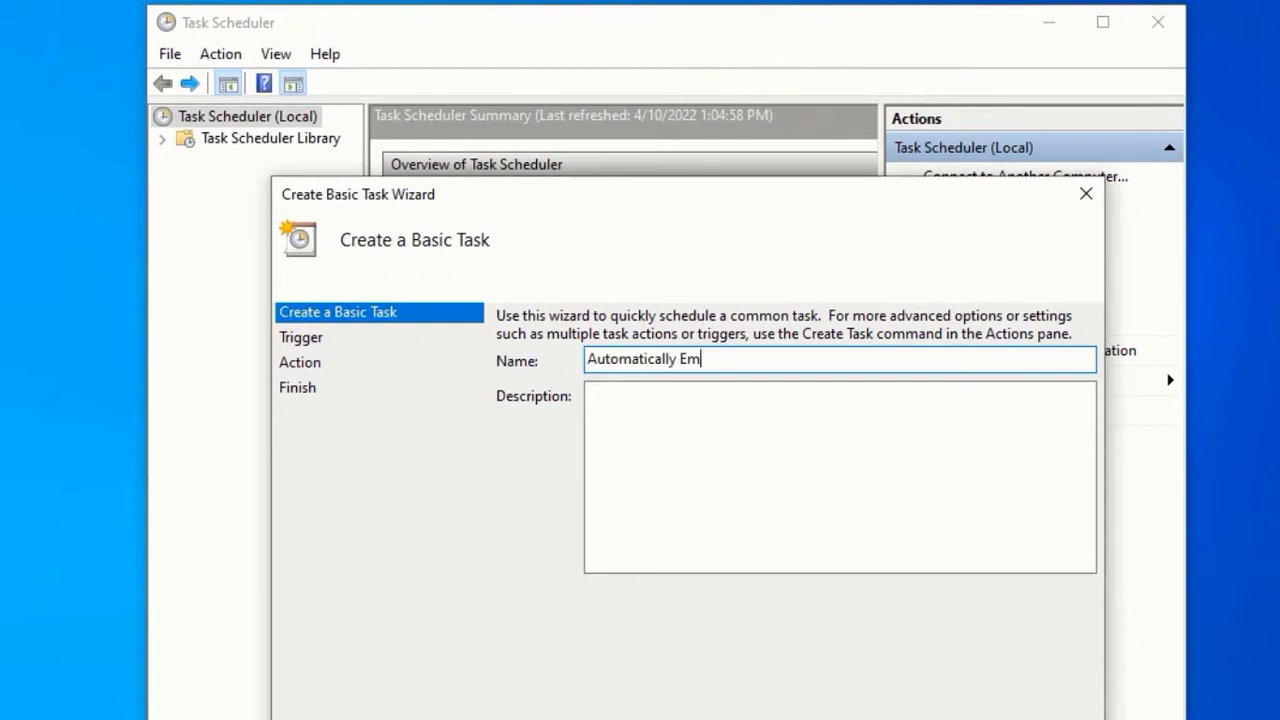
text(pty)
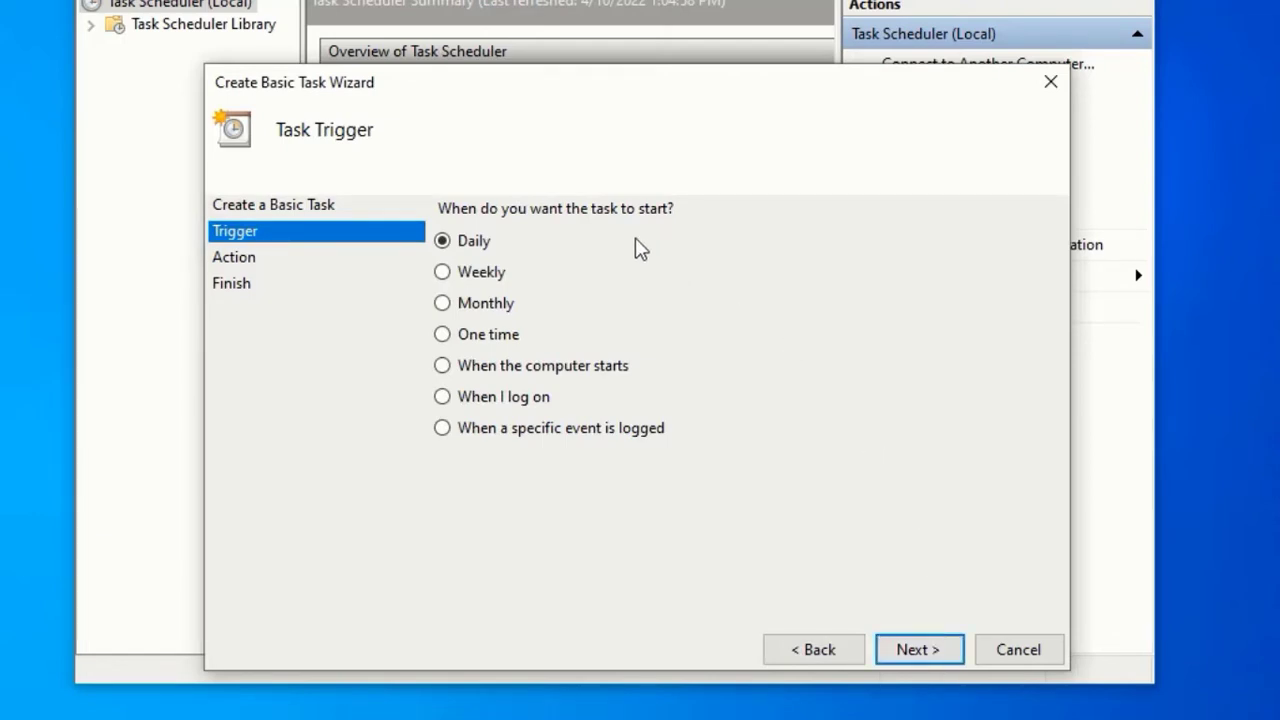
mouse_move(604, 236)
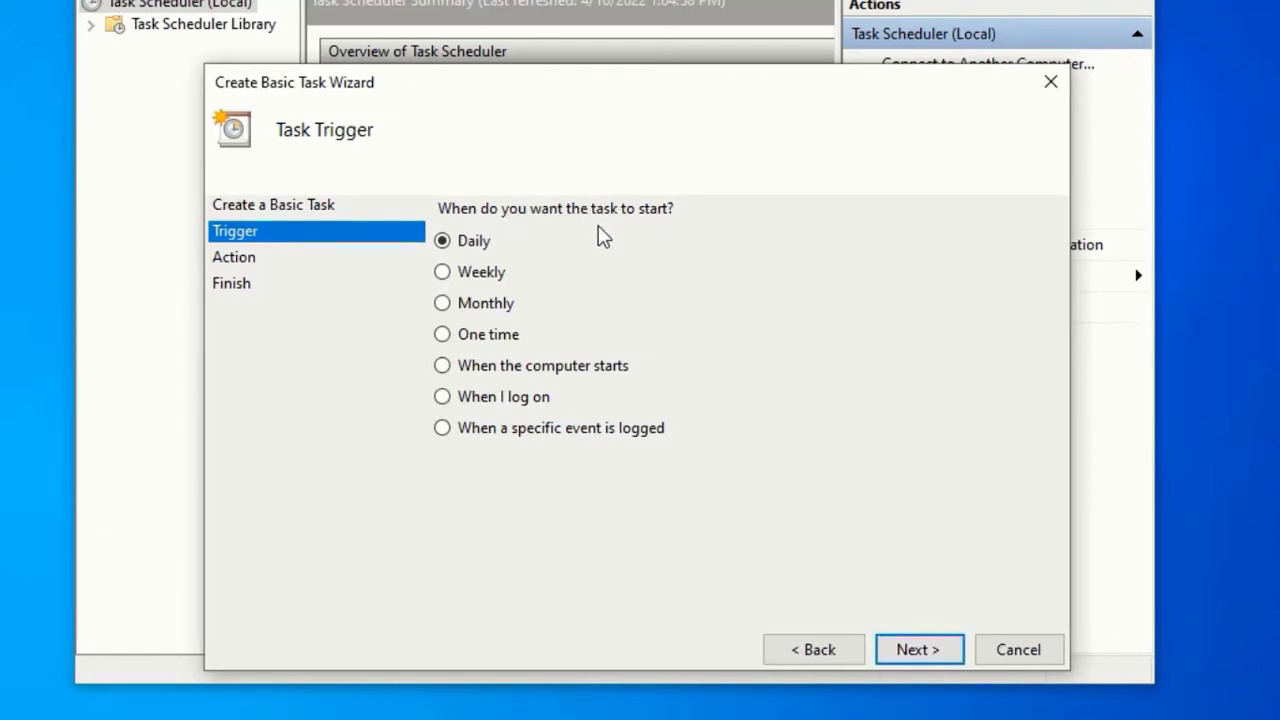
mouse_move(464, 280)
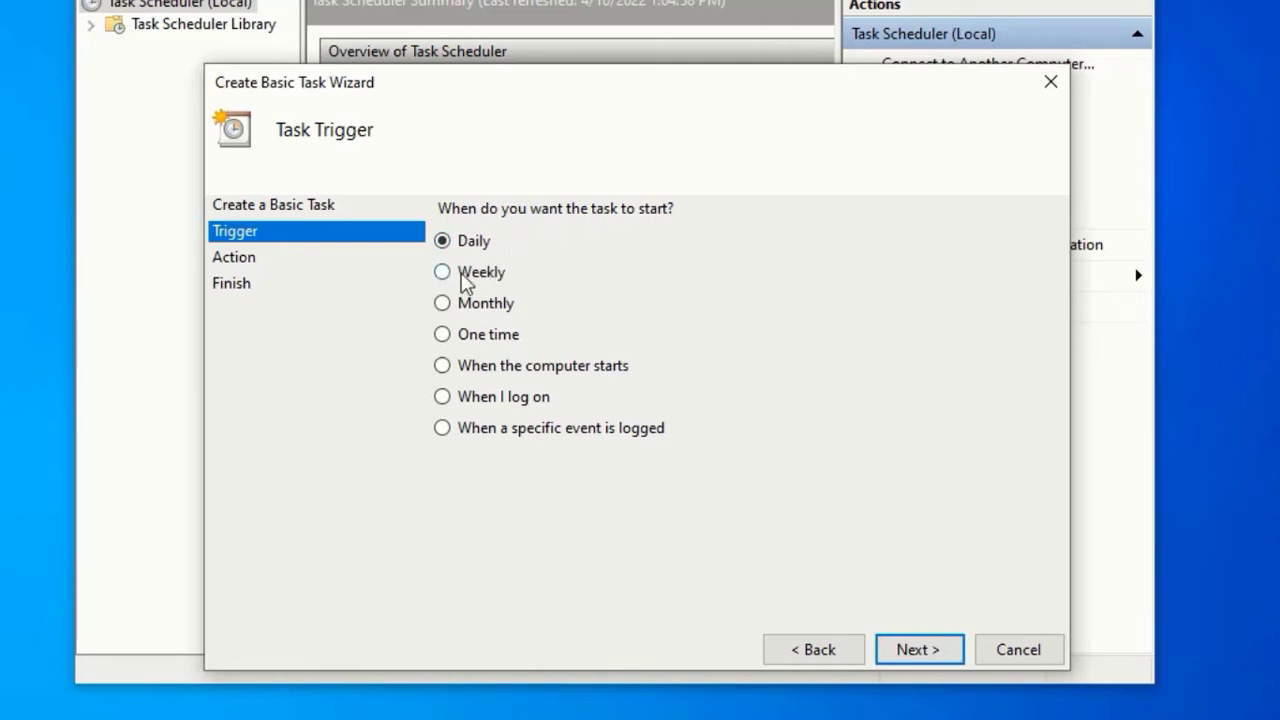
mouse_move(568, 424)
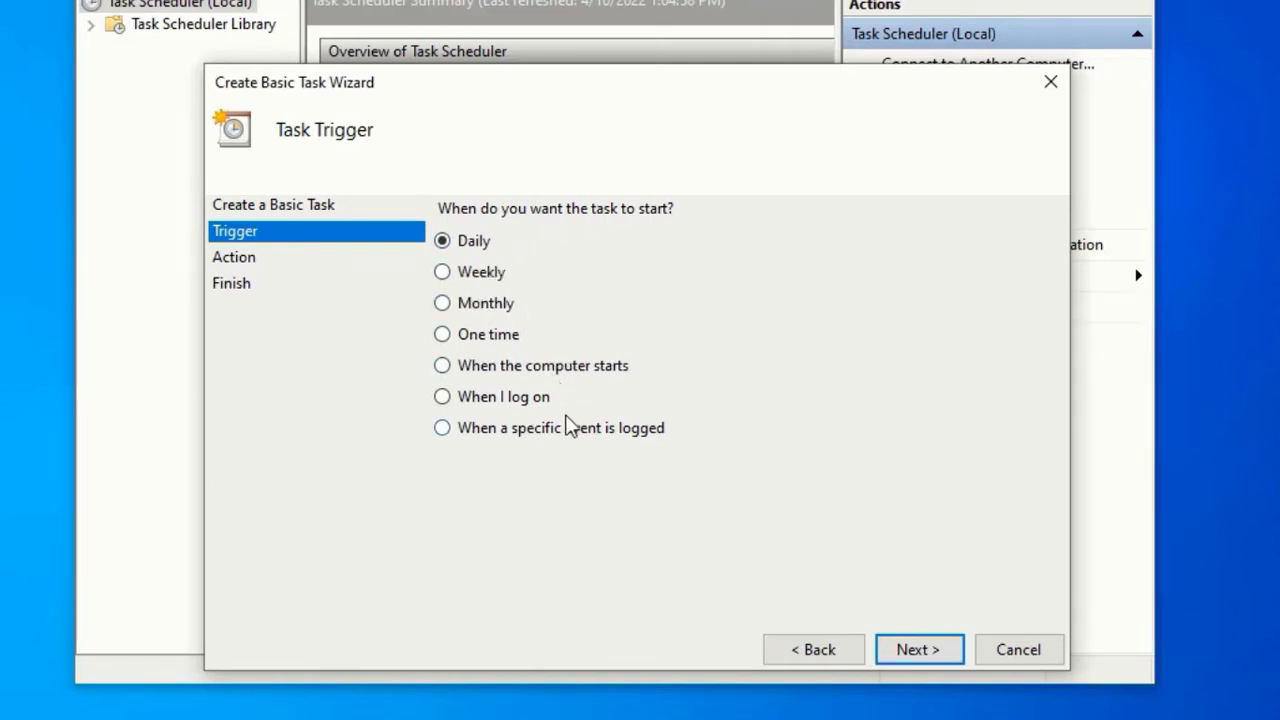
mouse_move(552, 418)
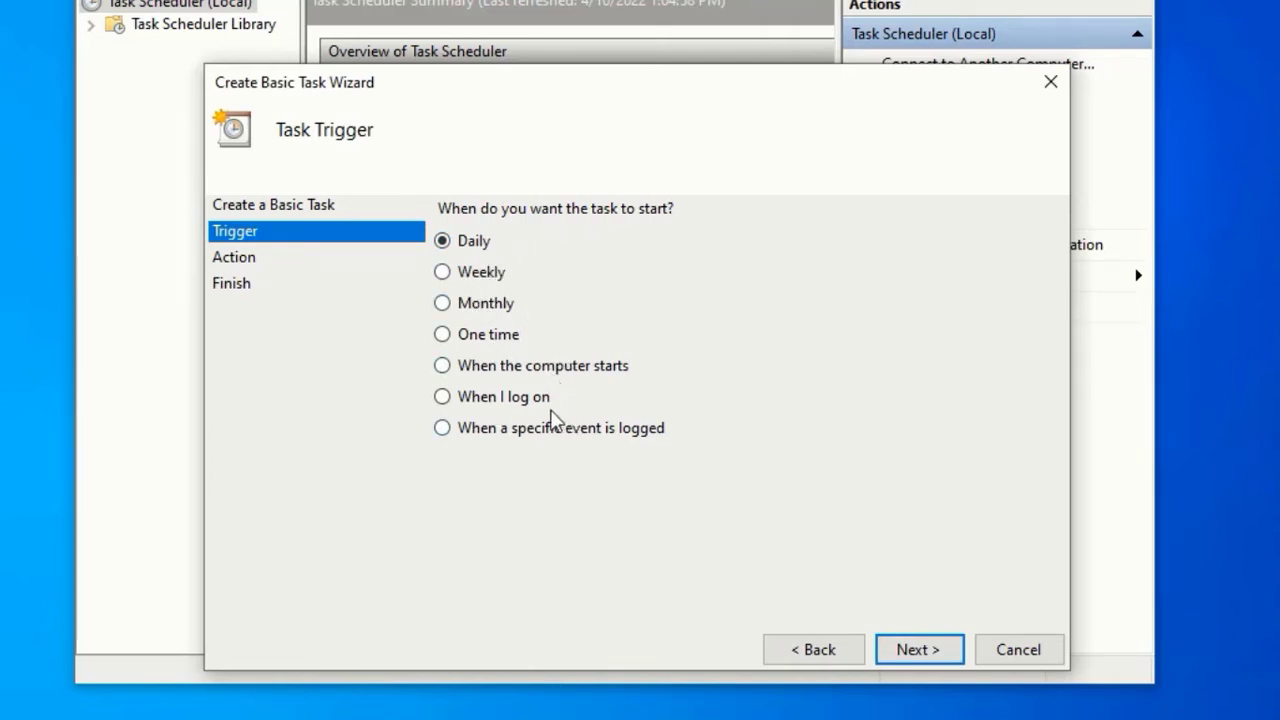
mouse_move(620, 388)
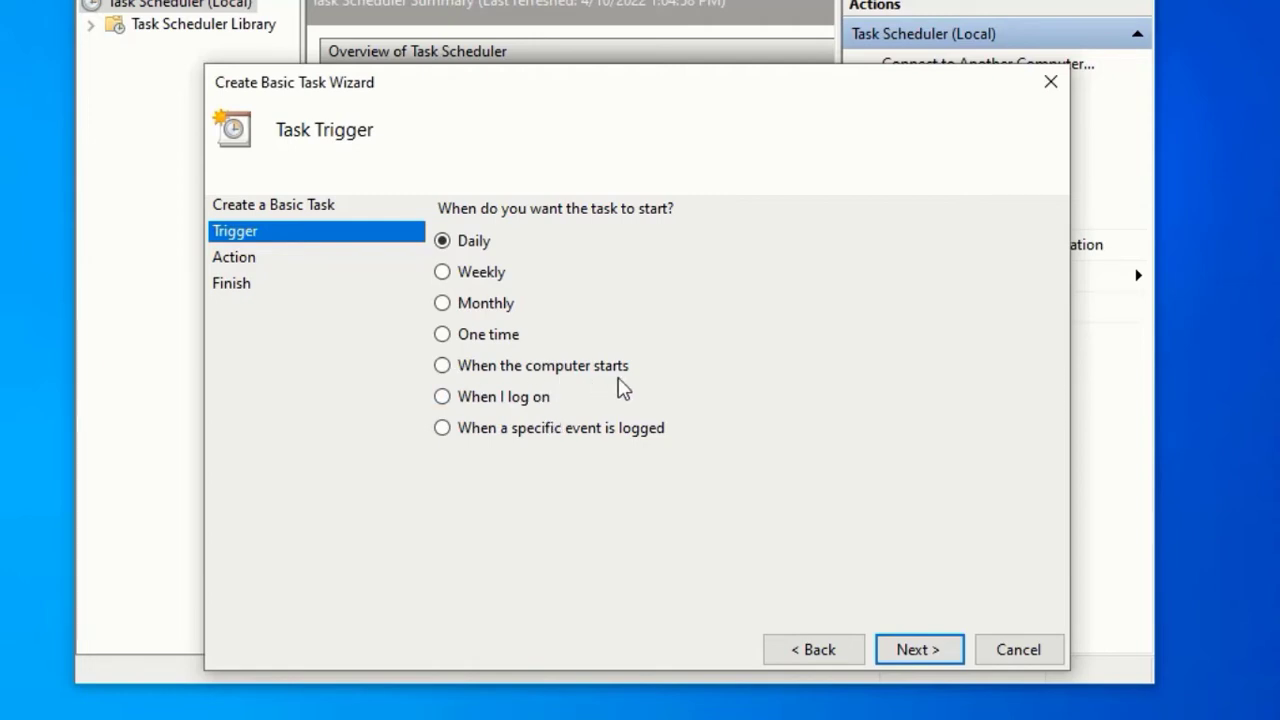
mouse_move(490, 316)
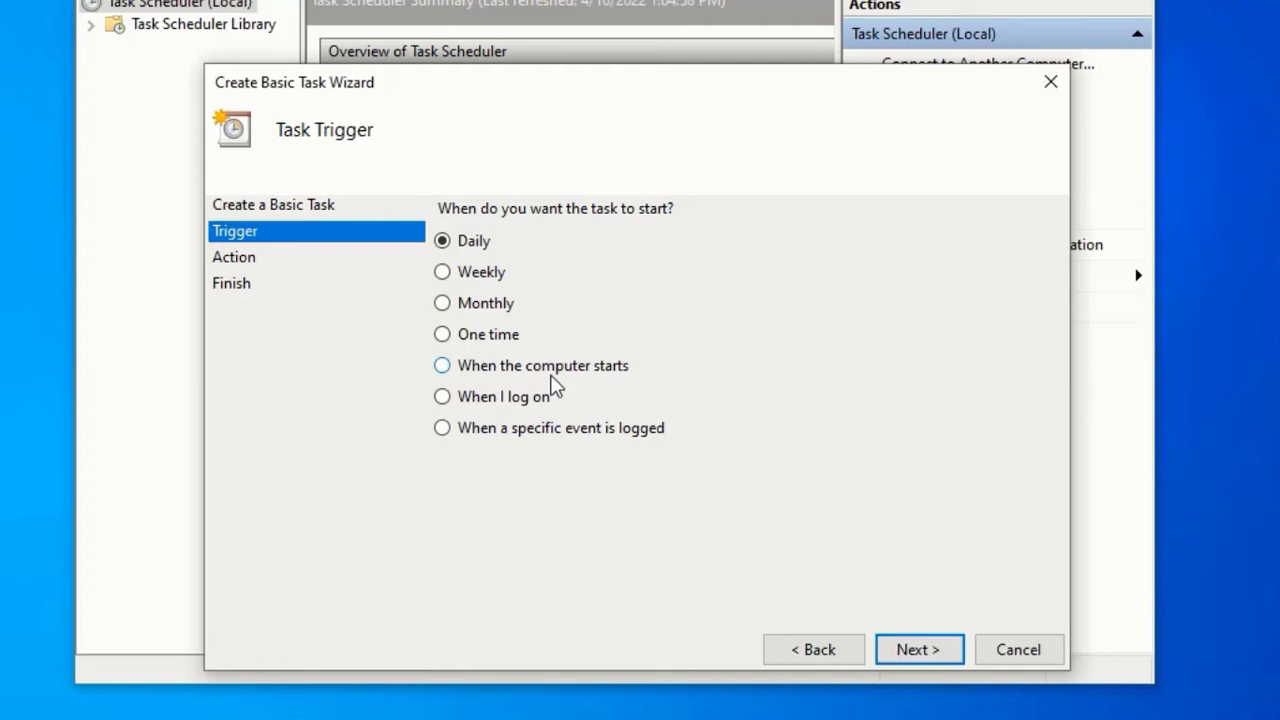
Set the trigger to 'When the computer starts' and continue to the Action page.
click(442, 364)
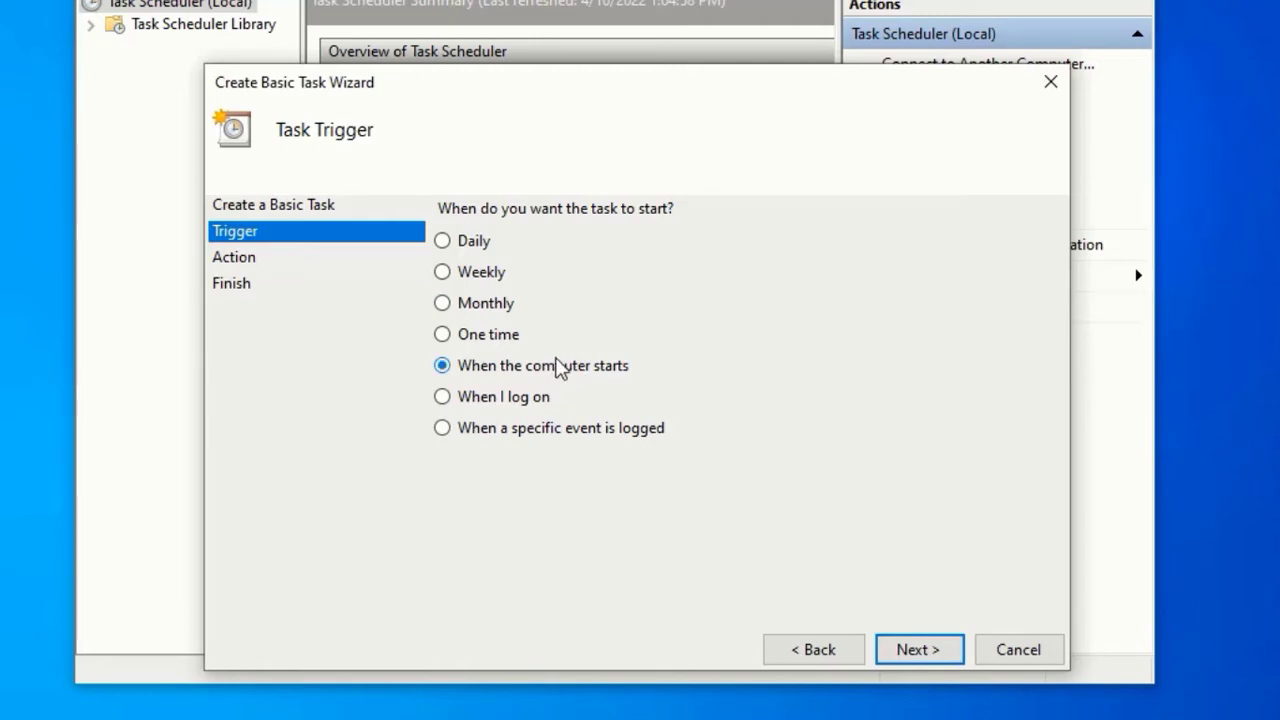
click(916, 648)
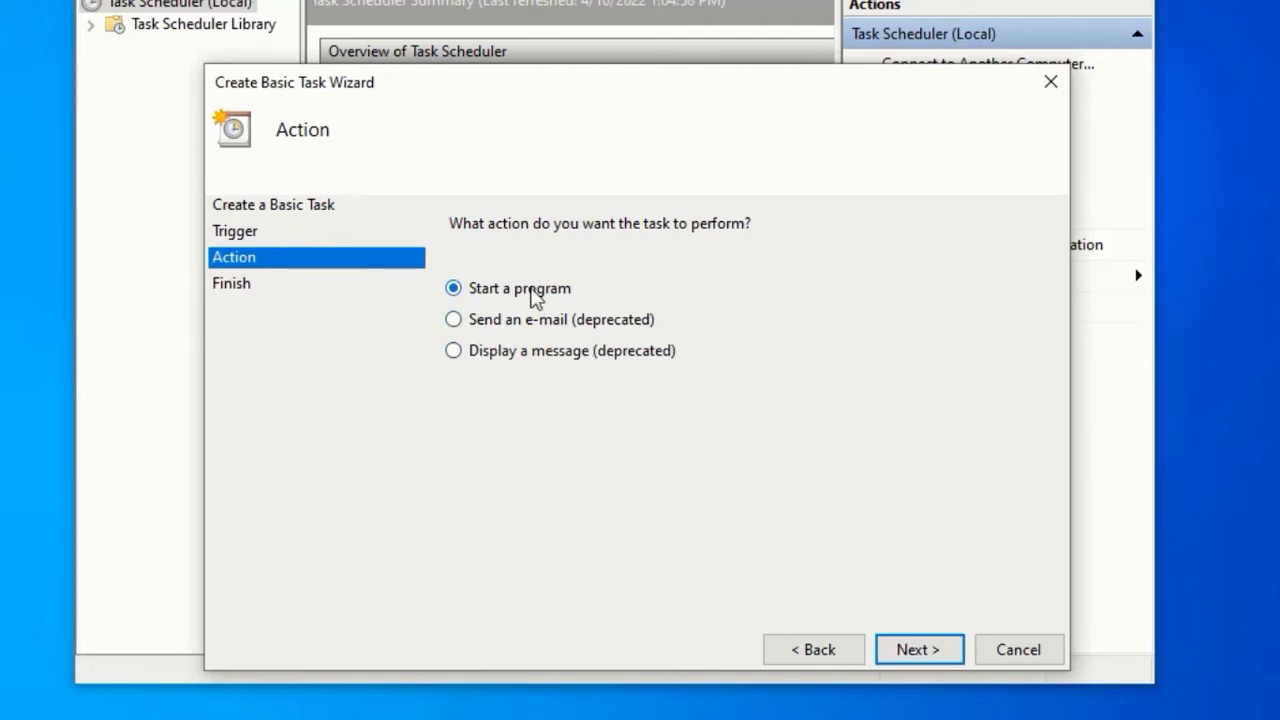
Choose 'Start a program' with PowerShell.exe as the program to run.
click(916, 648)
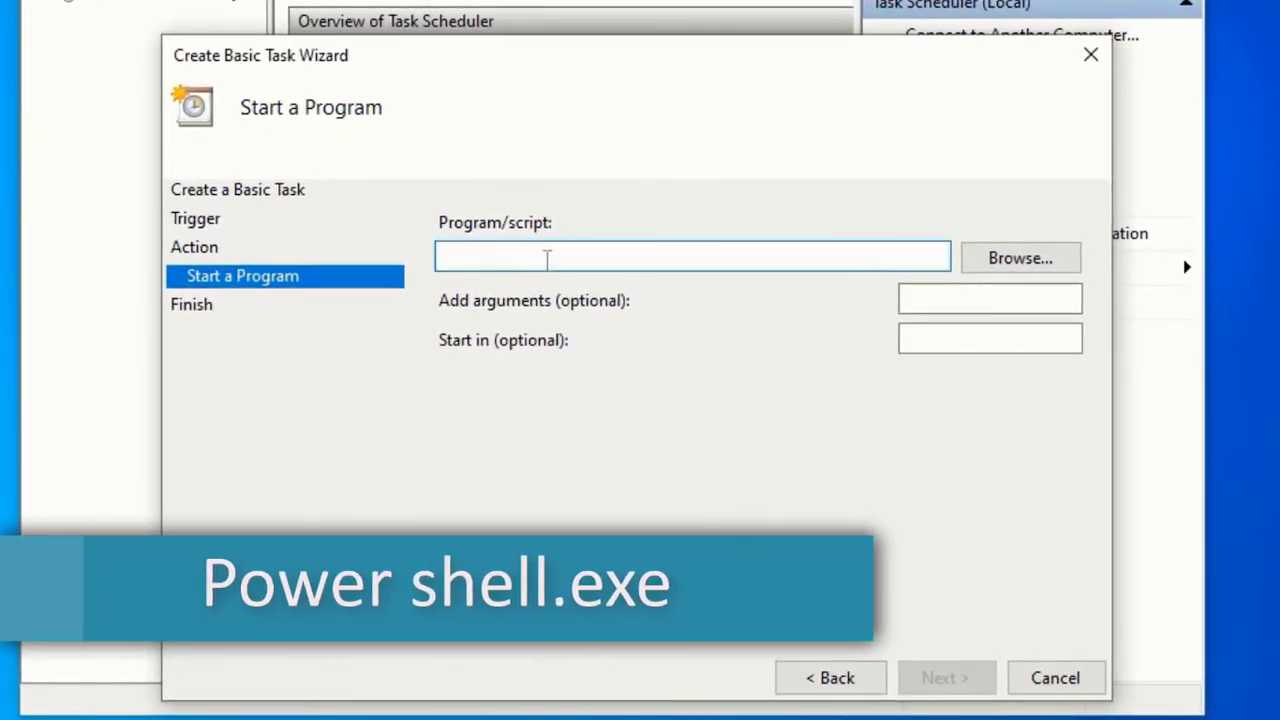
text(PowerShell.exe)
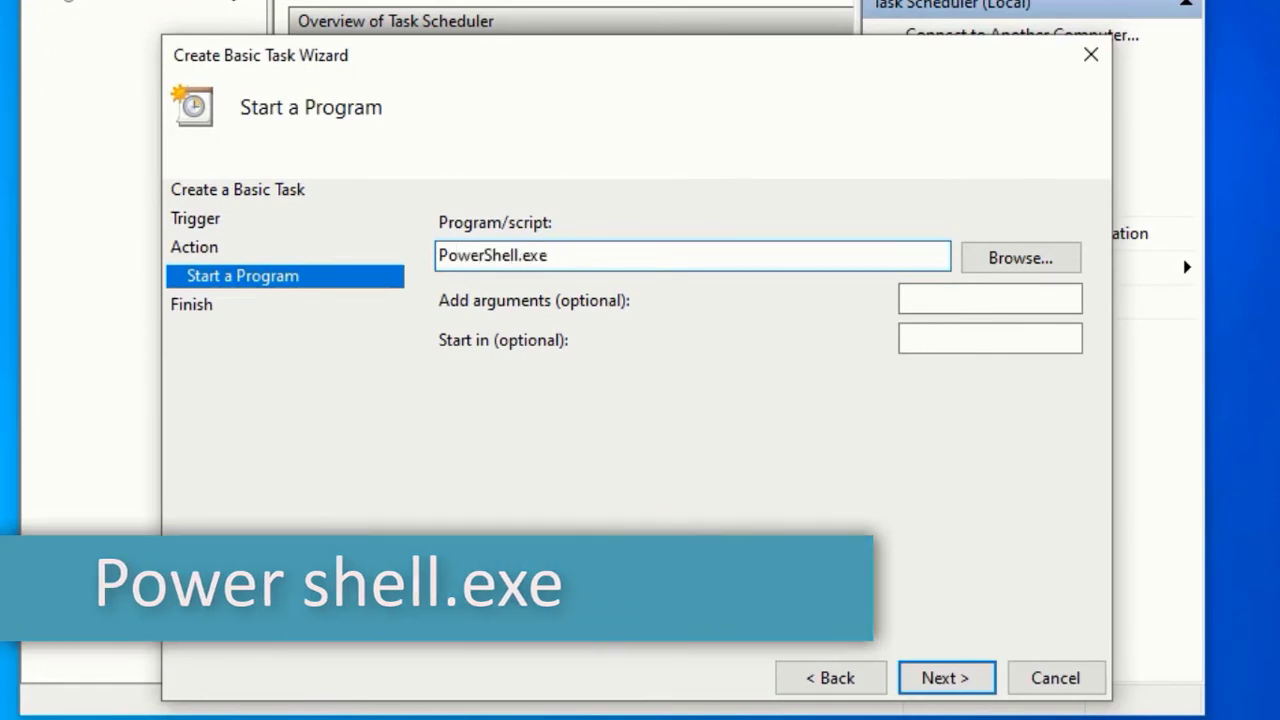
triple_click(692, 256)
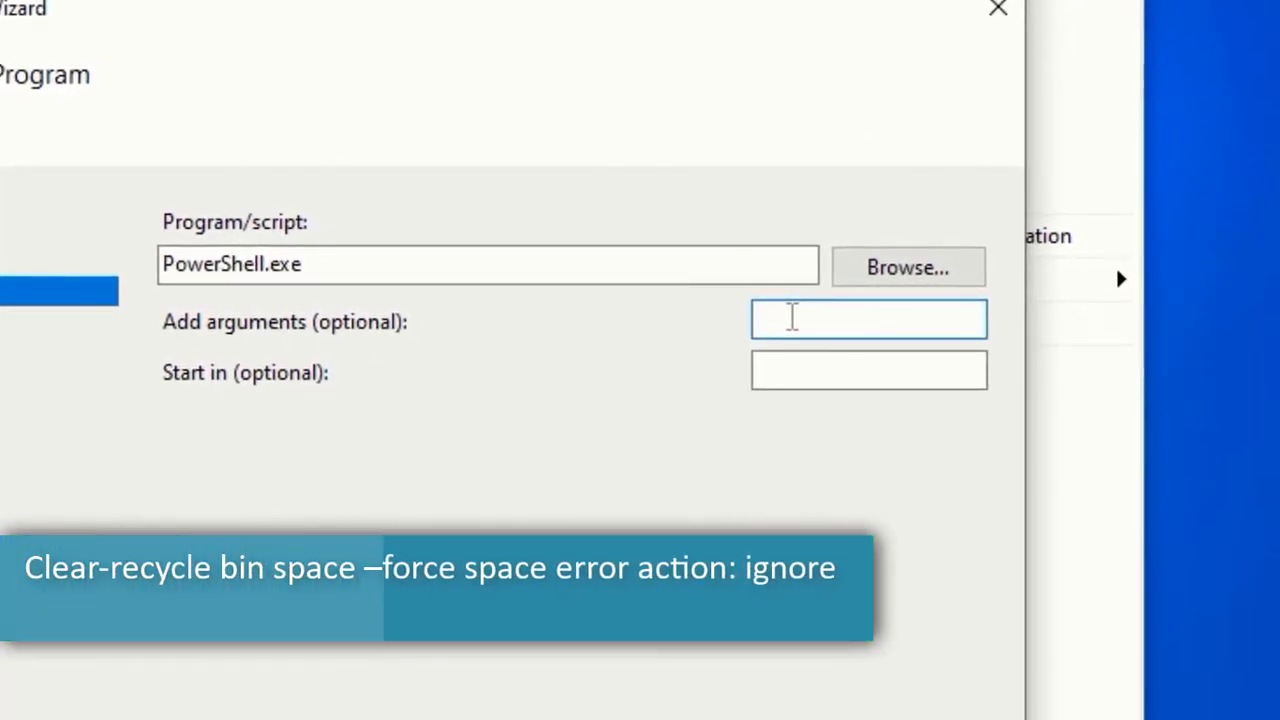
Add arguments 'Clear-RecycleBin -force -ErrorAction:ignore', finish the task and maximize the window.
text(Cle)
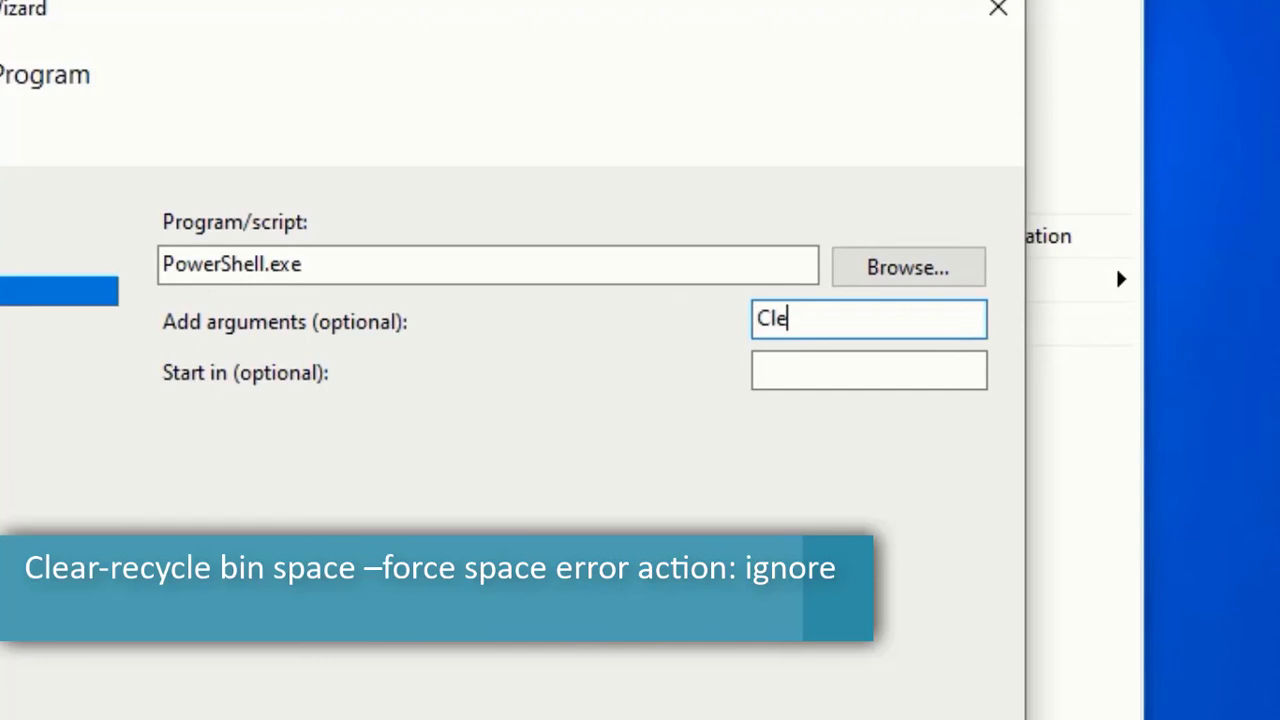
text(ar)
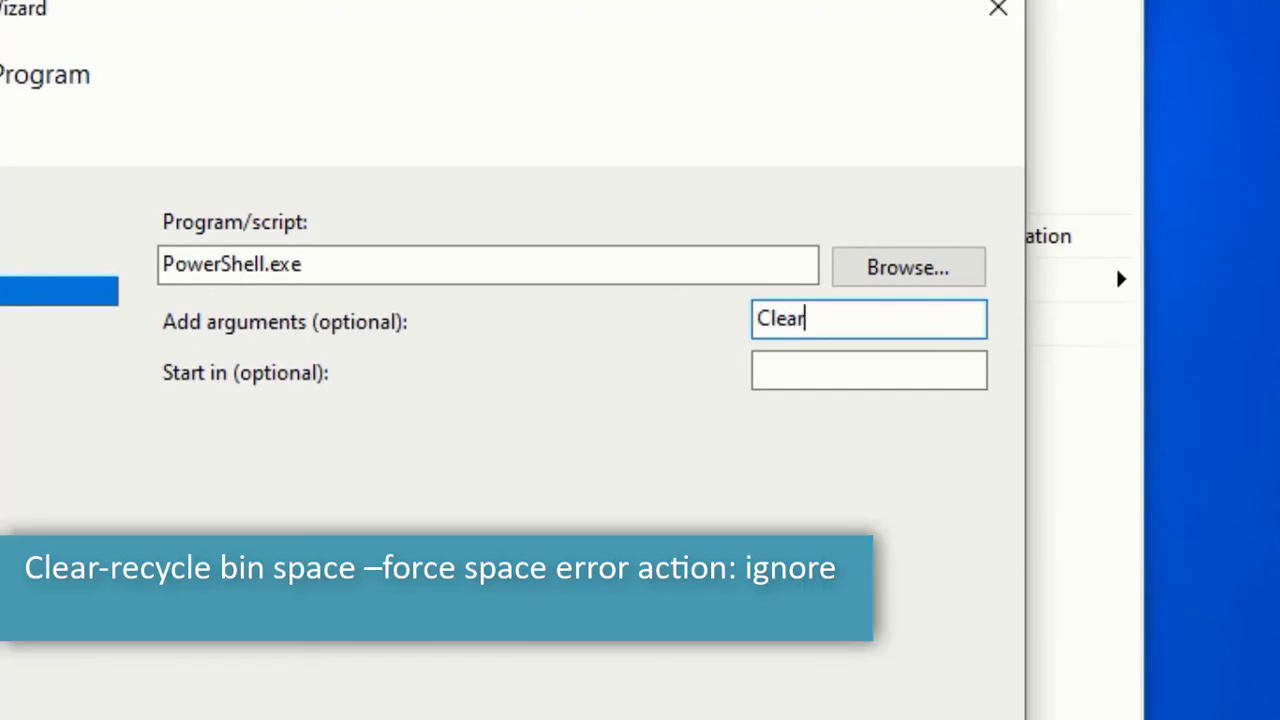
text(-RecycleBin -force -Error)
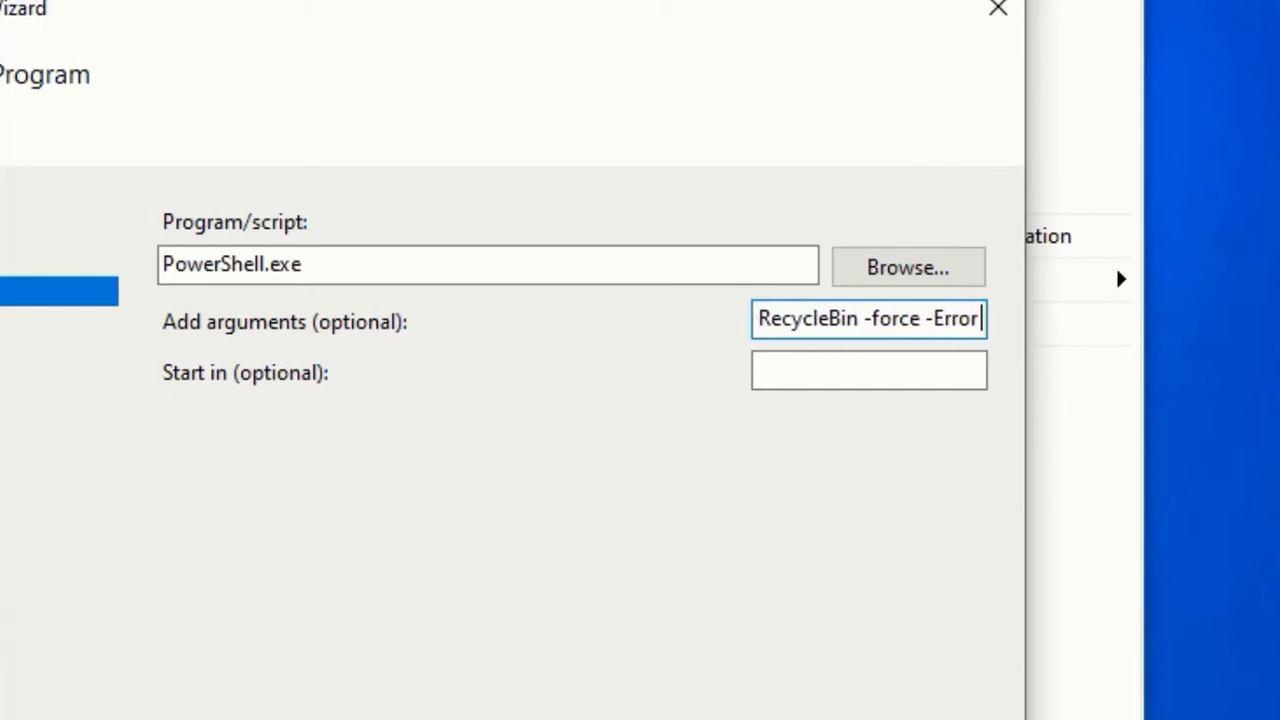
text(A)
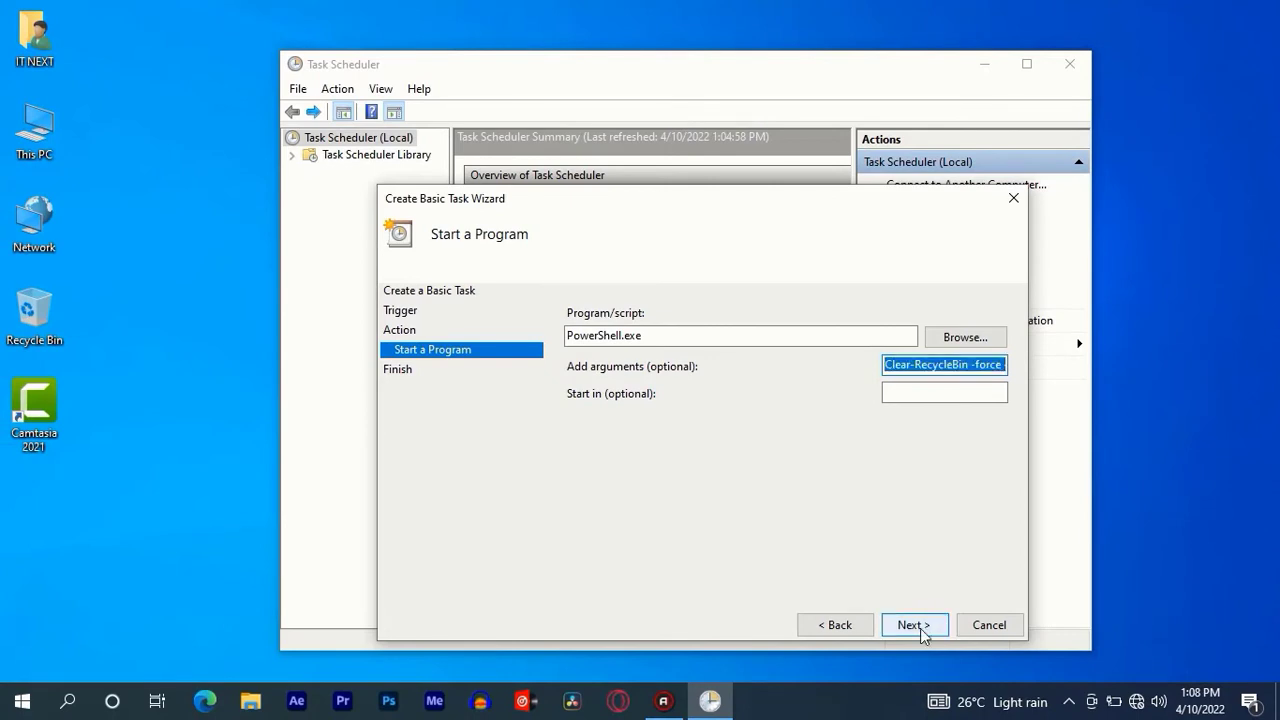
click(912, 624)
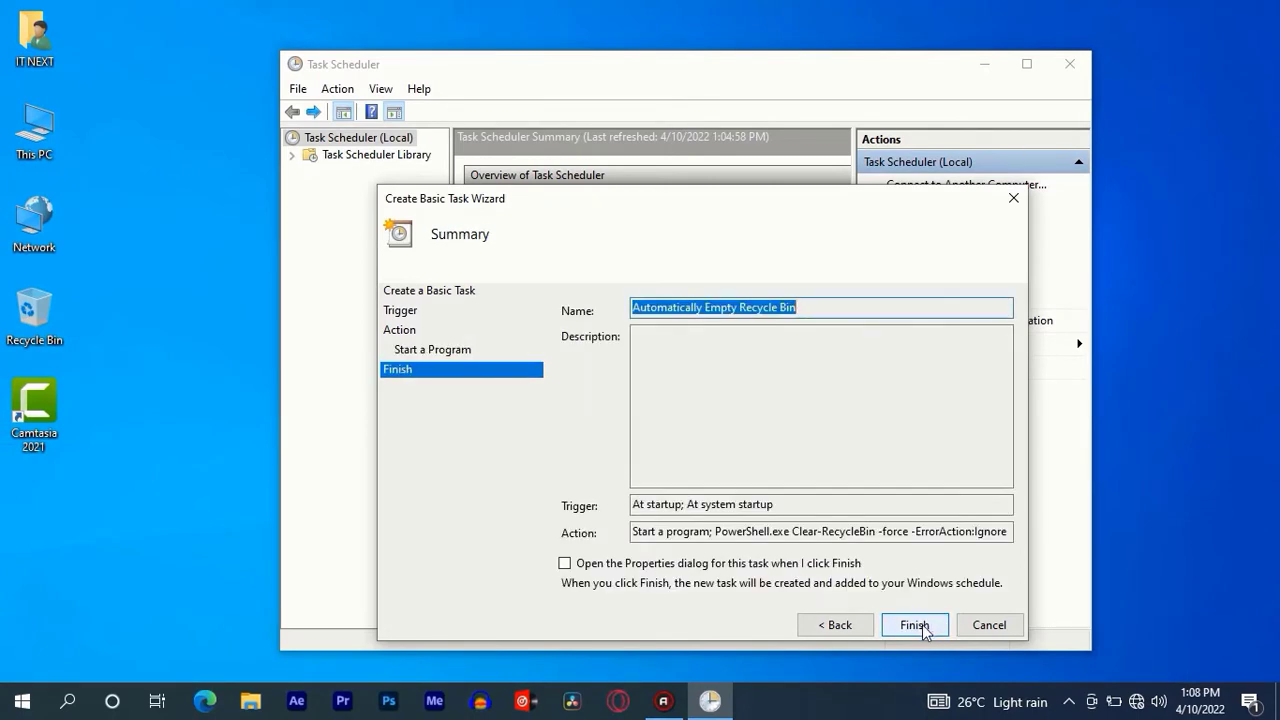
click(912, 624)
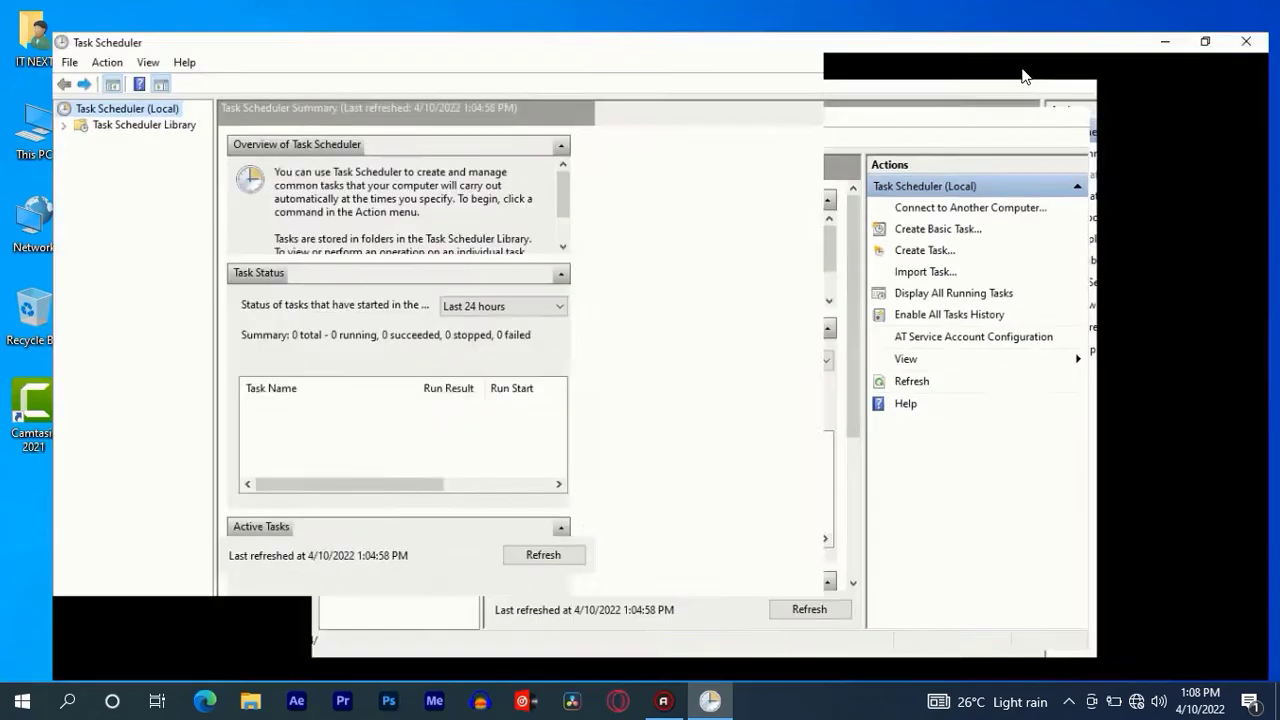
click(1204, 42)
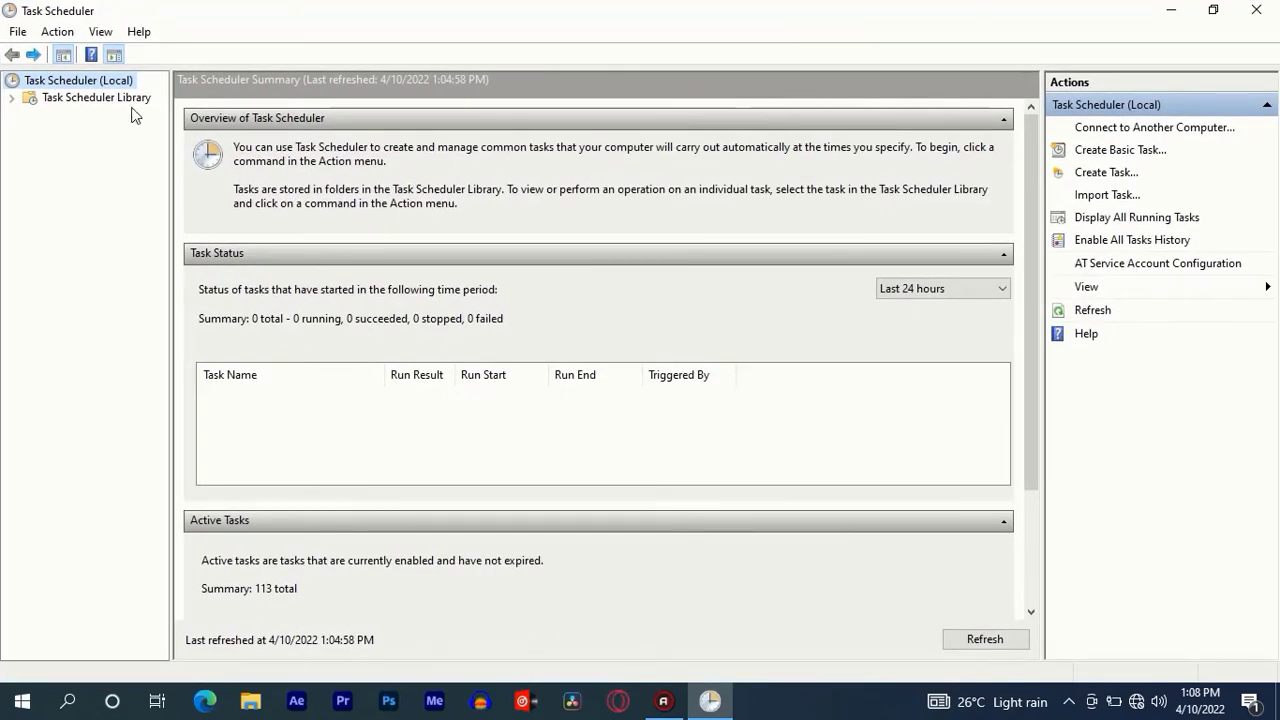
Select 'Automatically Empty Recycle Bin' in the Task Scheduler Library and show its properties.
click(96, 96)
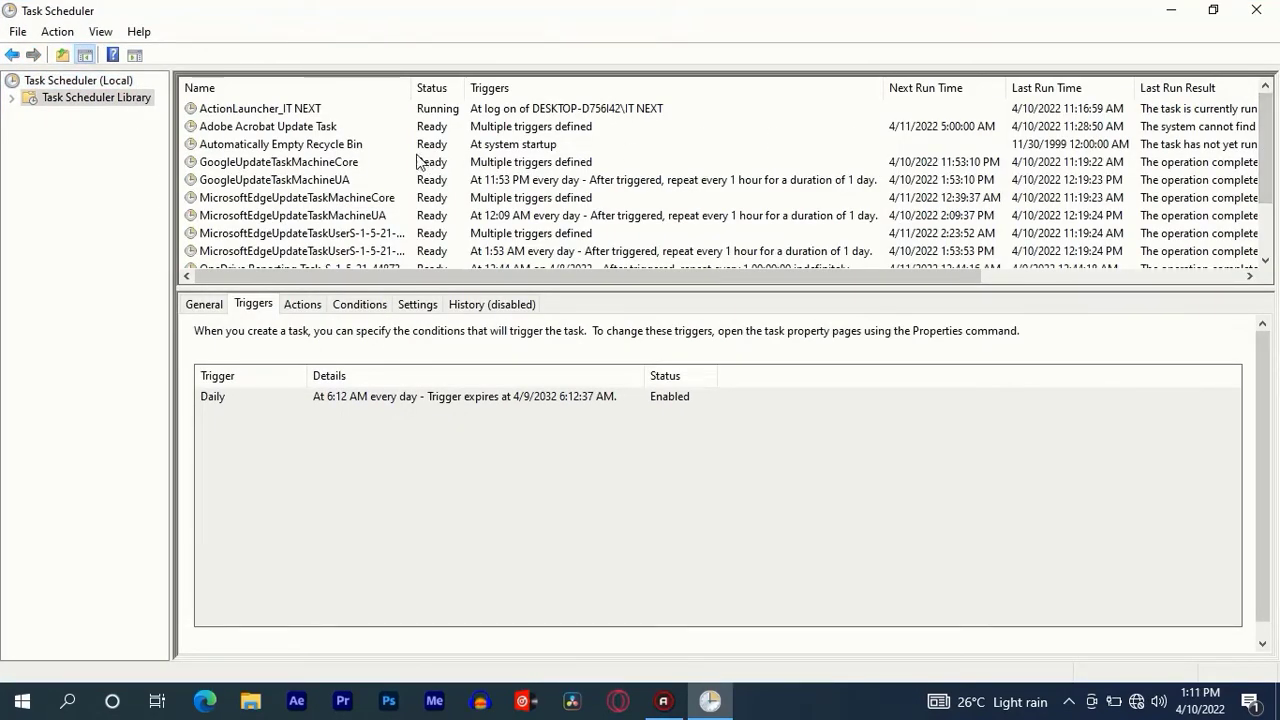
mouse_move(260, 150)
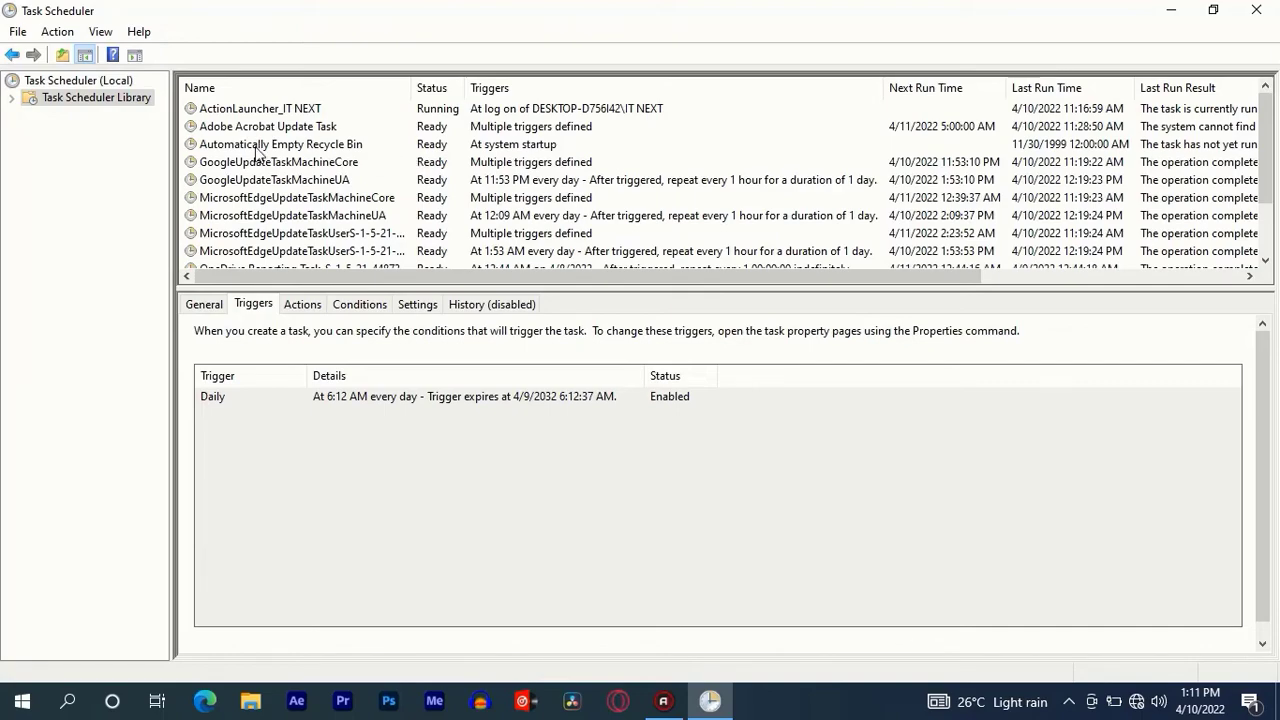
click(280, 144)
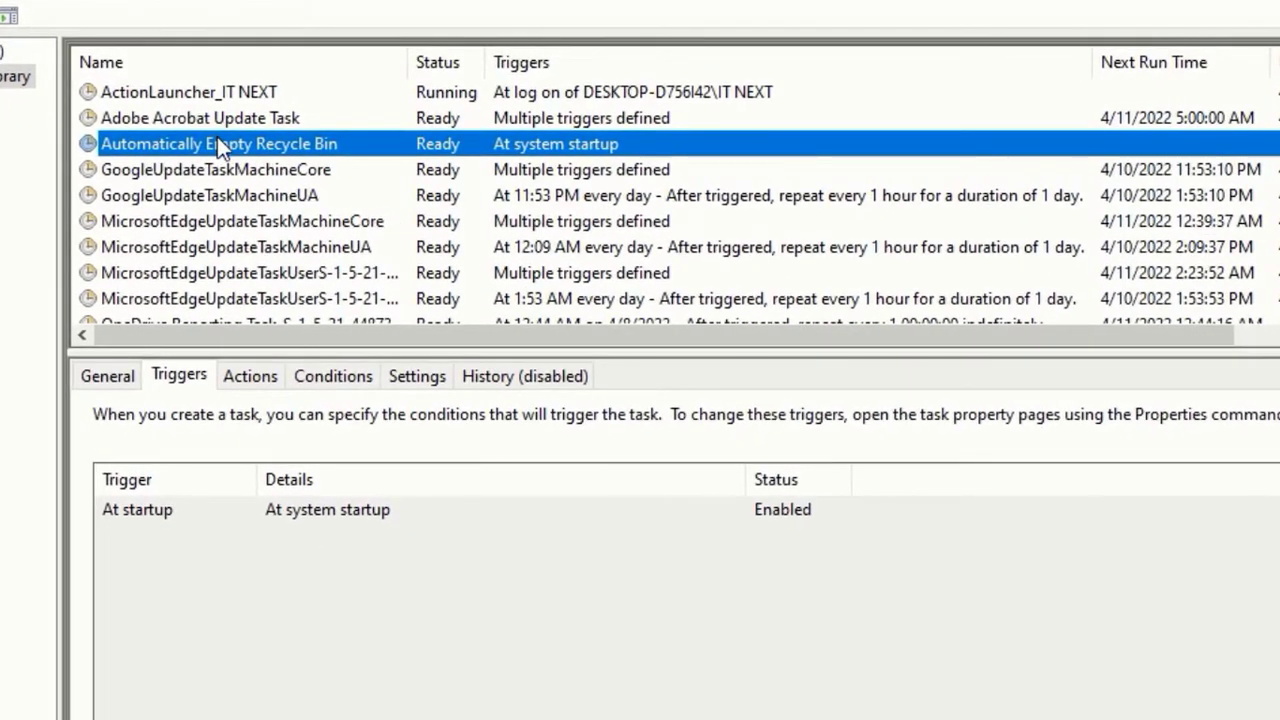
right_click(218, 144)
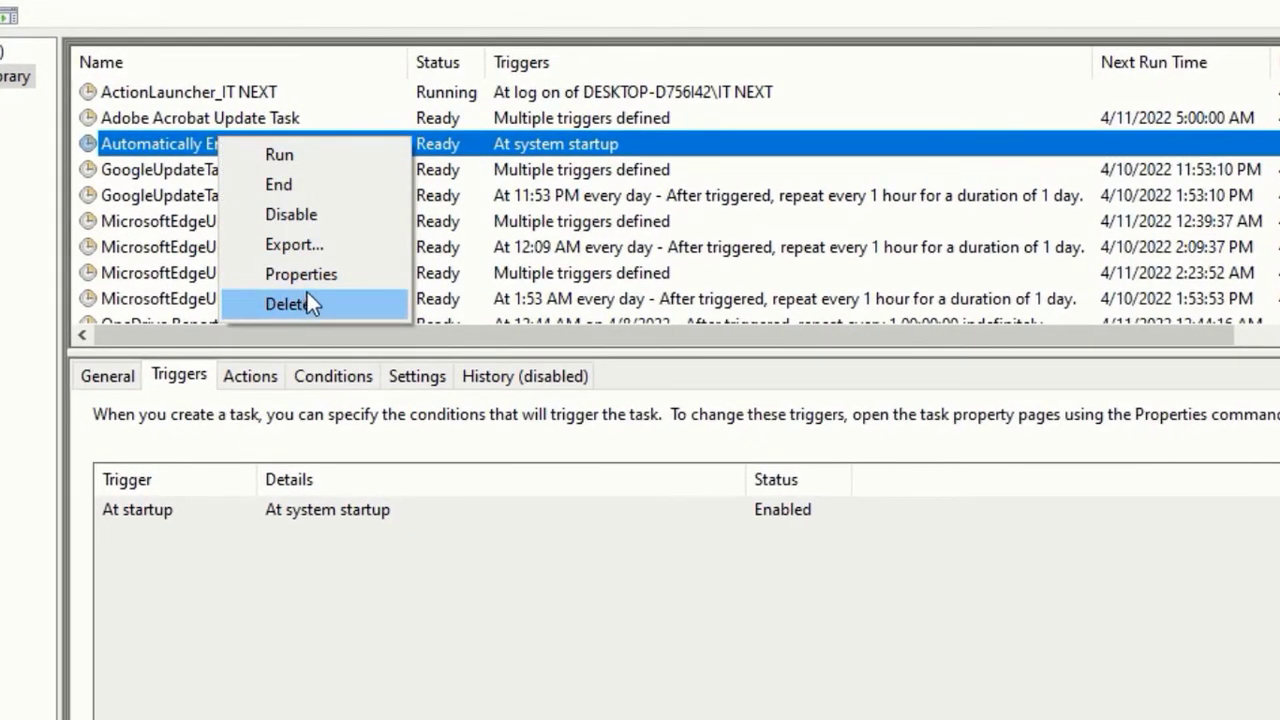
click(300, 272)
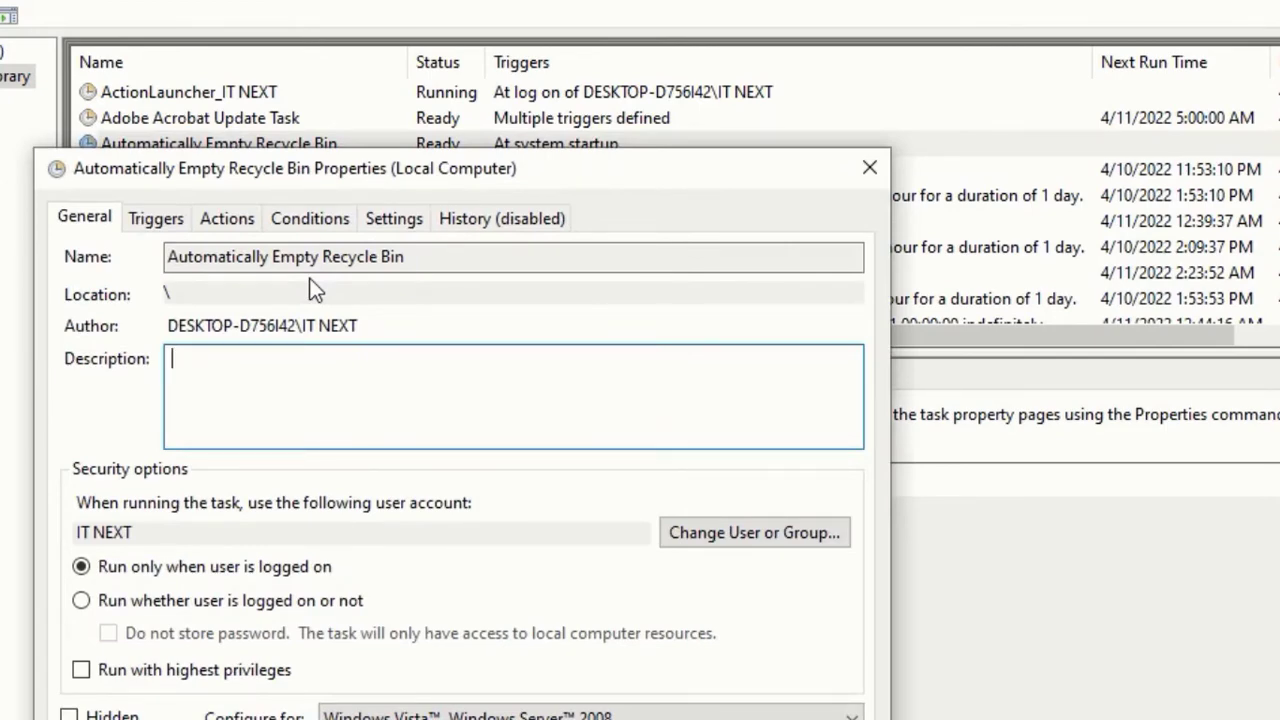
Review the task's trigger on the Triggers tab, keeping 'At startup' unchanged.
click(156, 218)
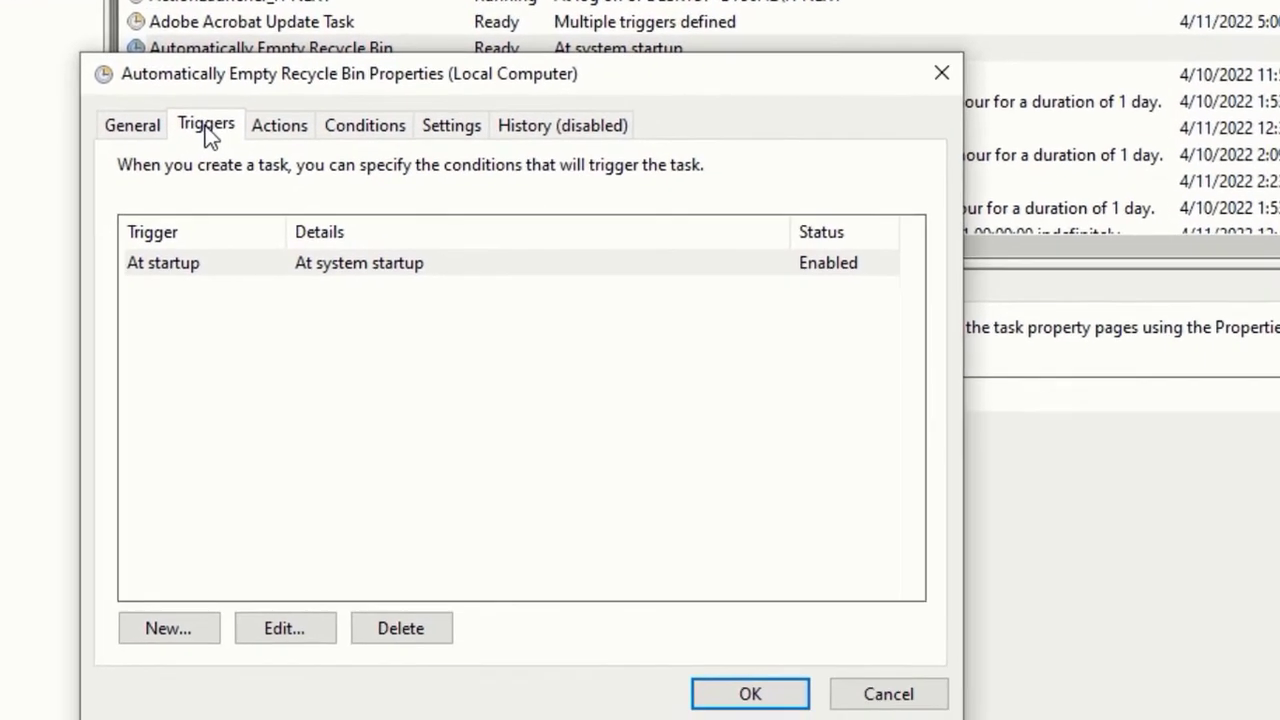
click(284, 628)
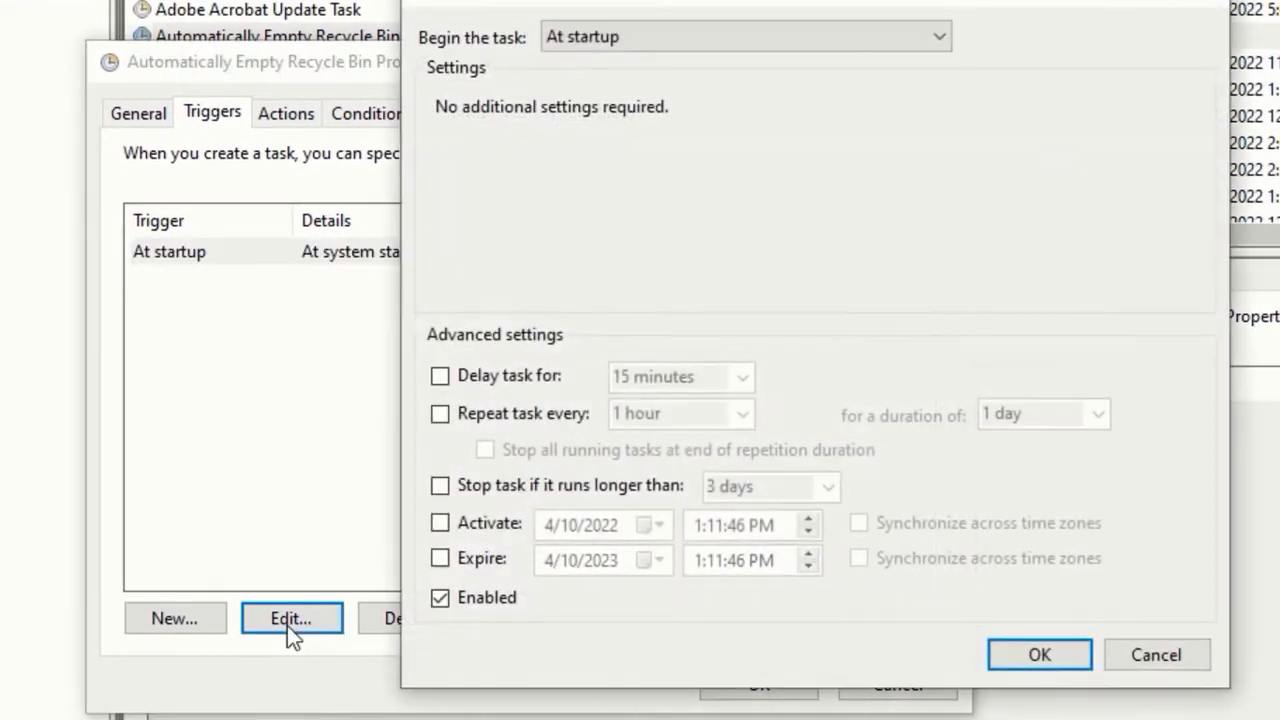
click(292, 618)
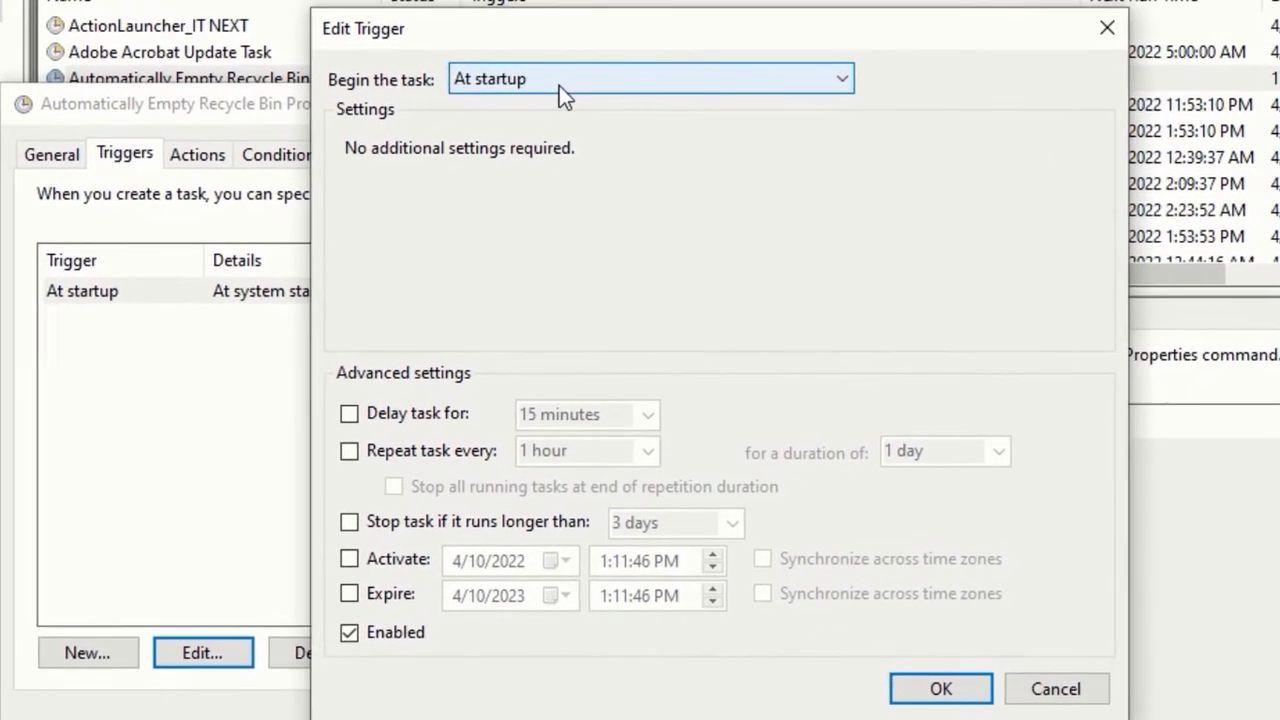
click(840, 78)
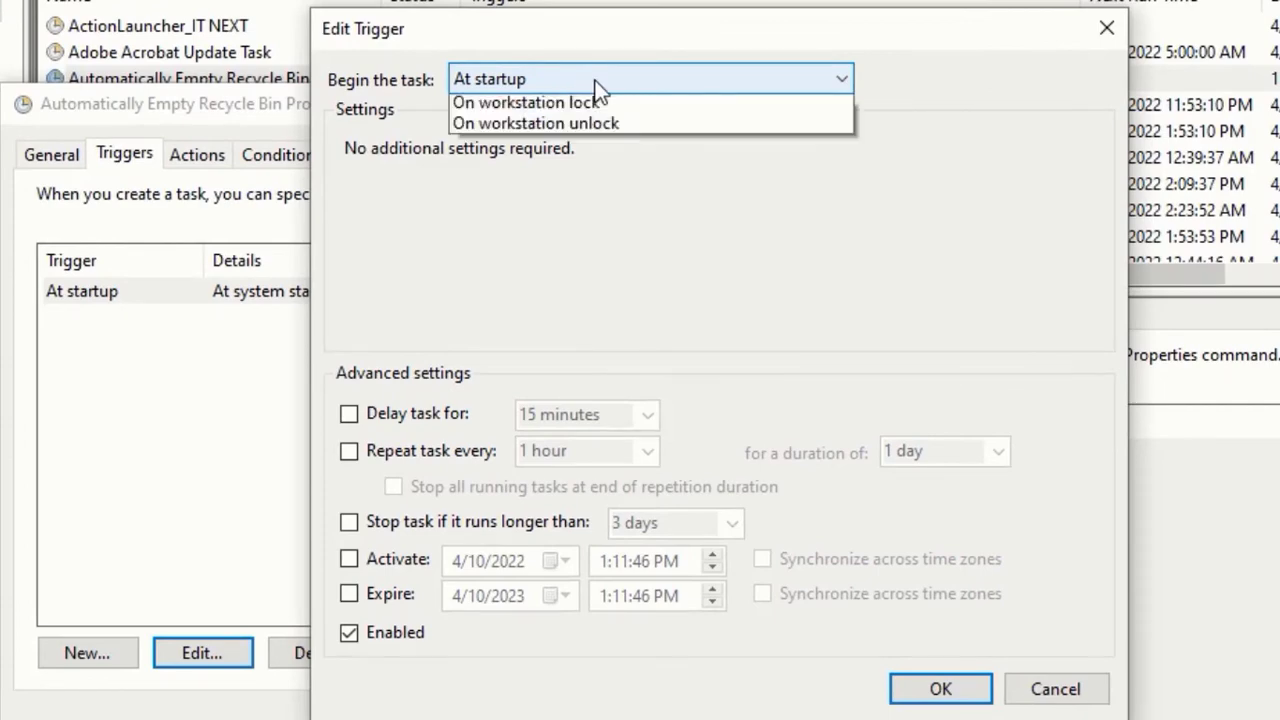
click(1056, 688)
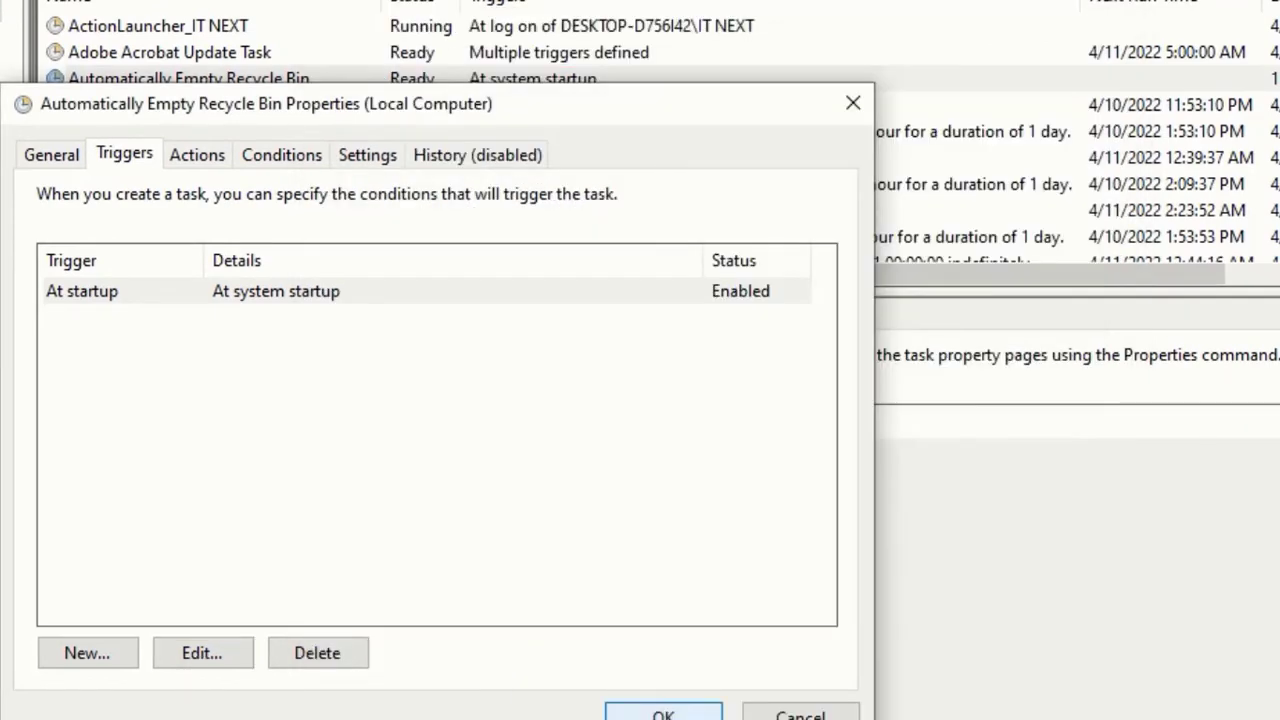